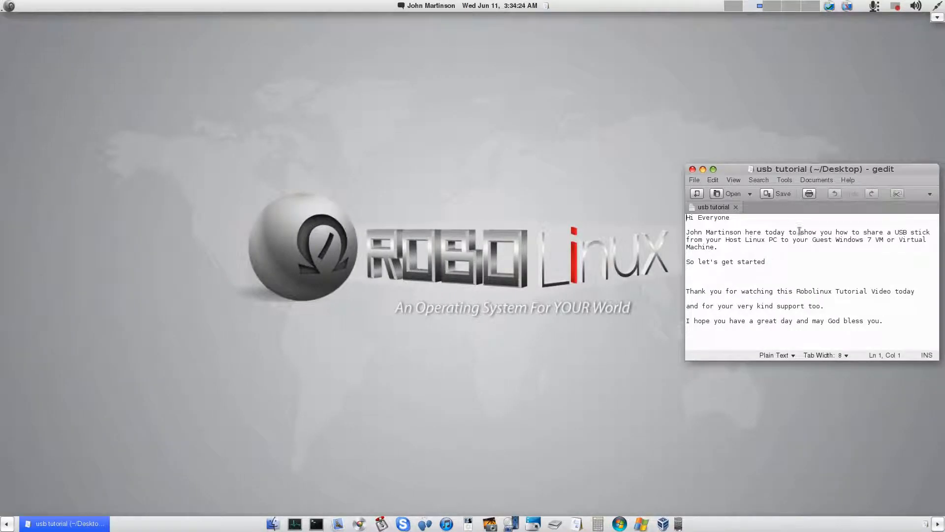
mouse_move(828, 270)
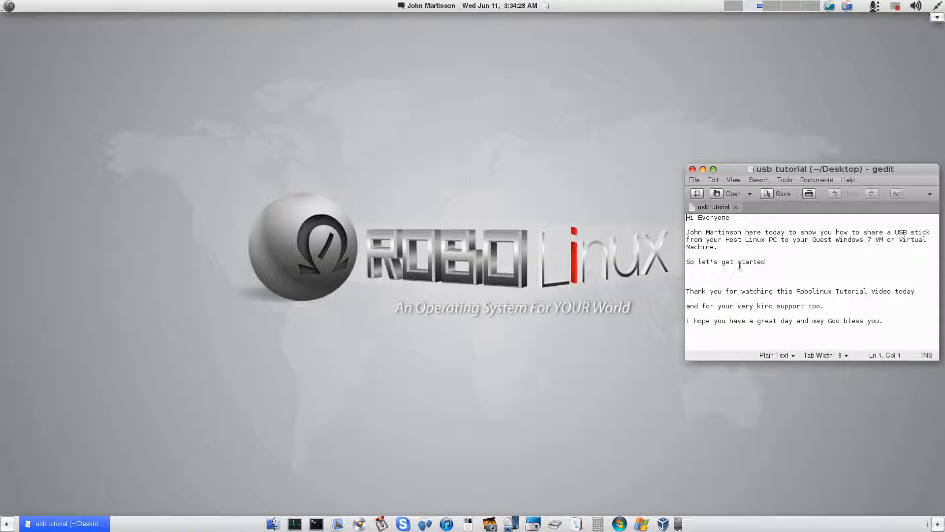
mouse_move(784, 254)
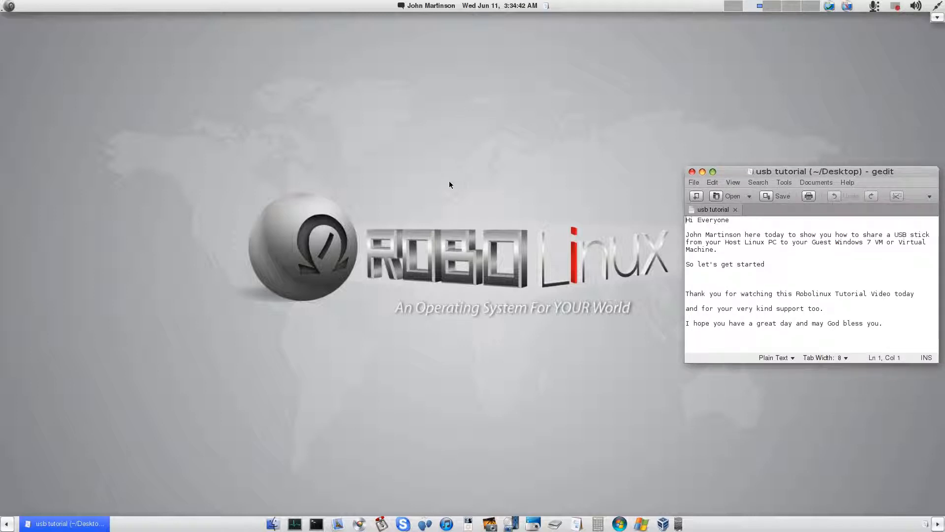
mouse_move(437, 177)
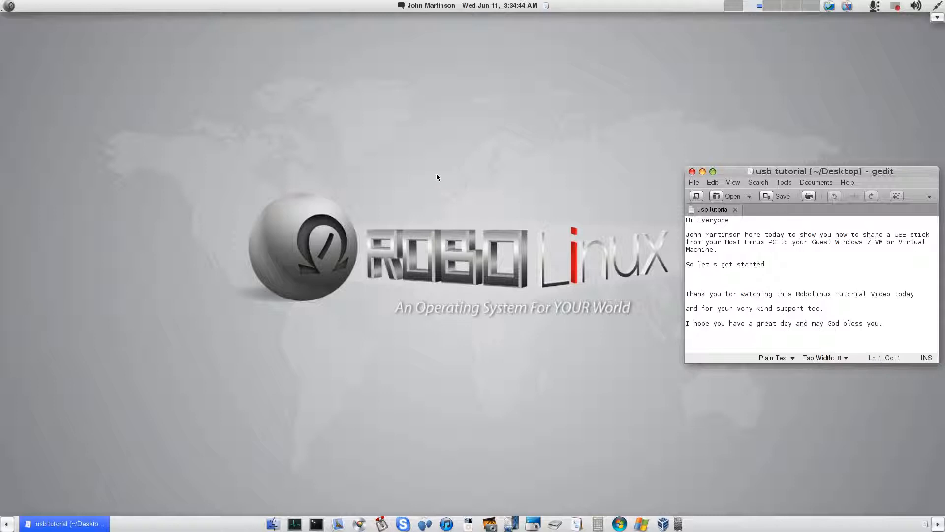
mouse_move(401, 156)
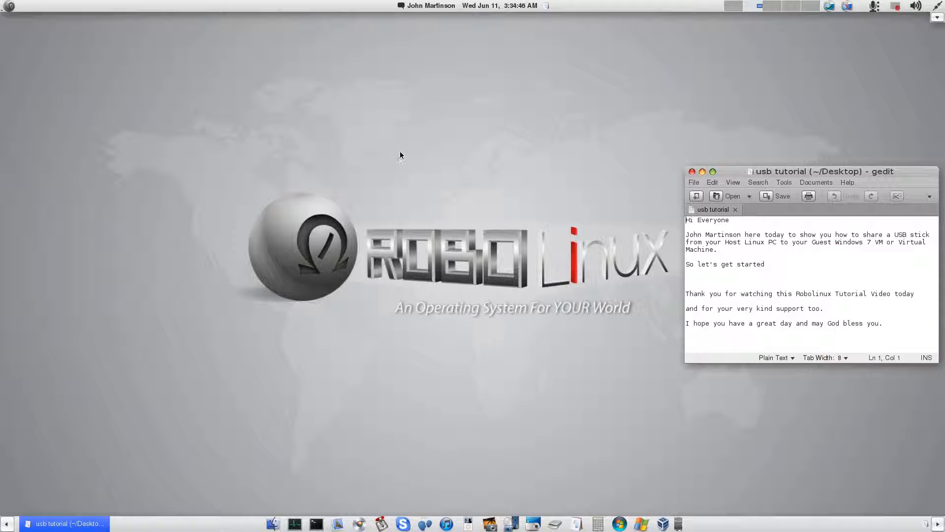
mouse_move(406, 154)
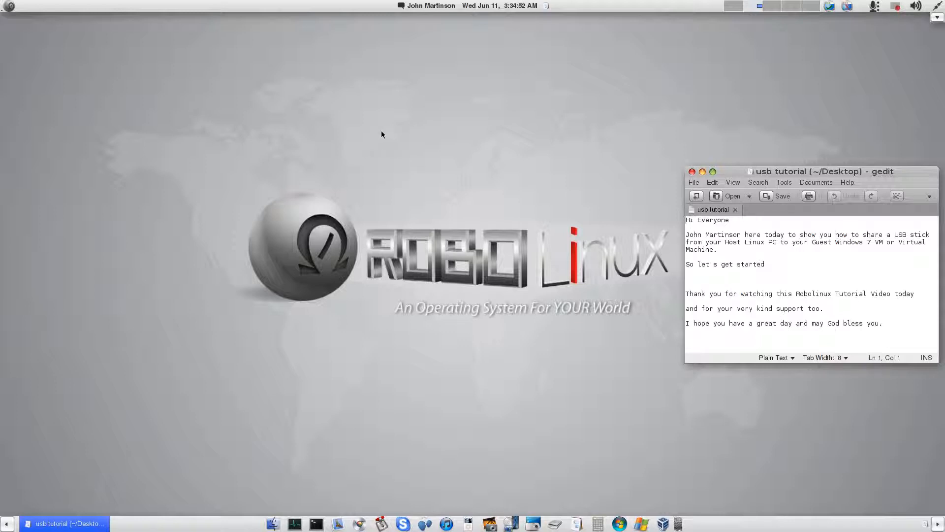
mouse_move(419, 121)
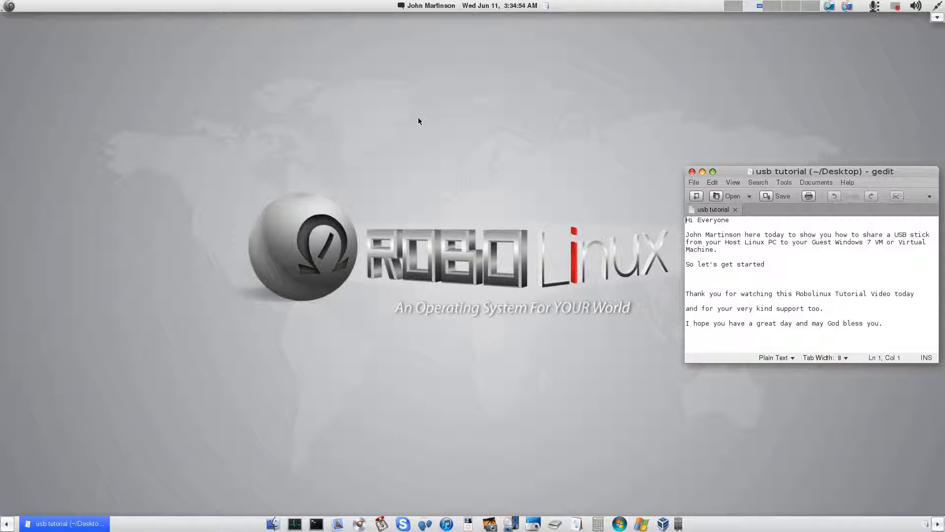
mouse_move(405, 118)
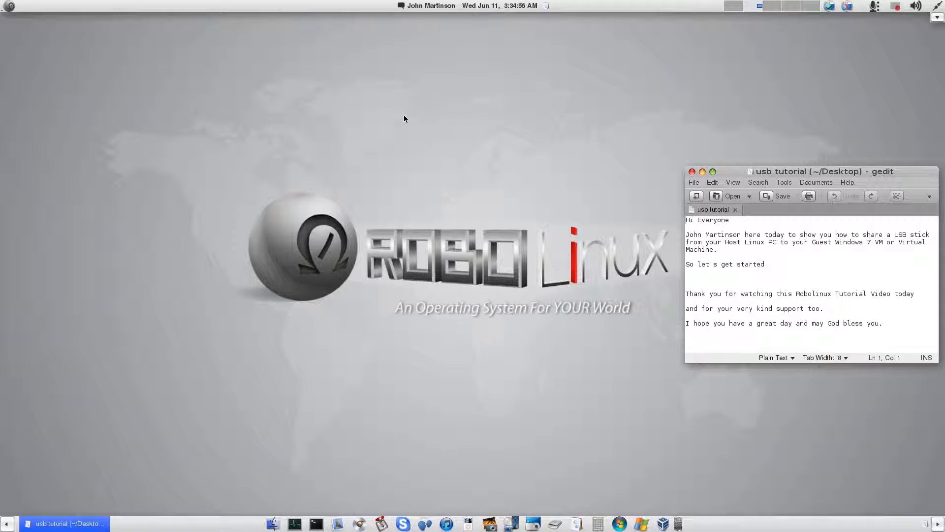
mouse_move(126, 80)
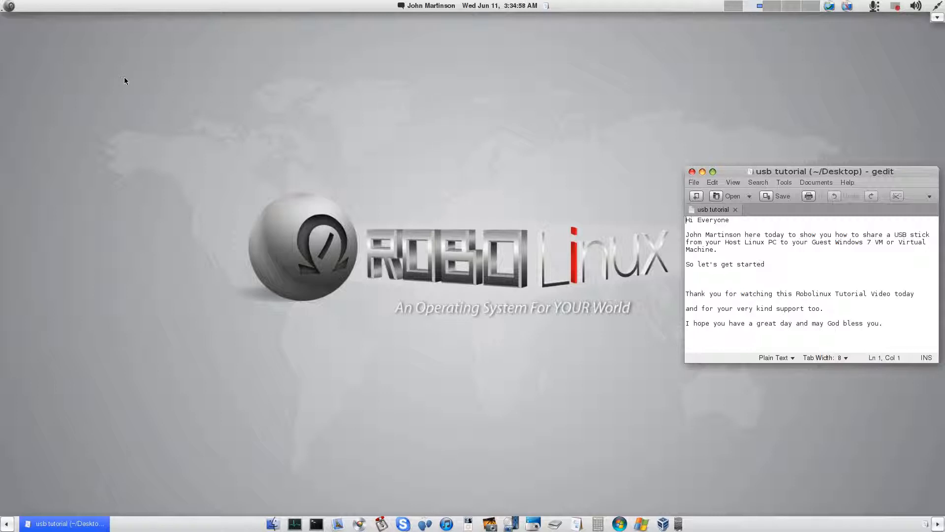
mouse_move(133, 67)
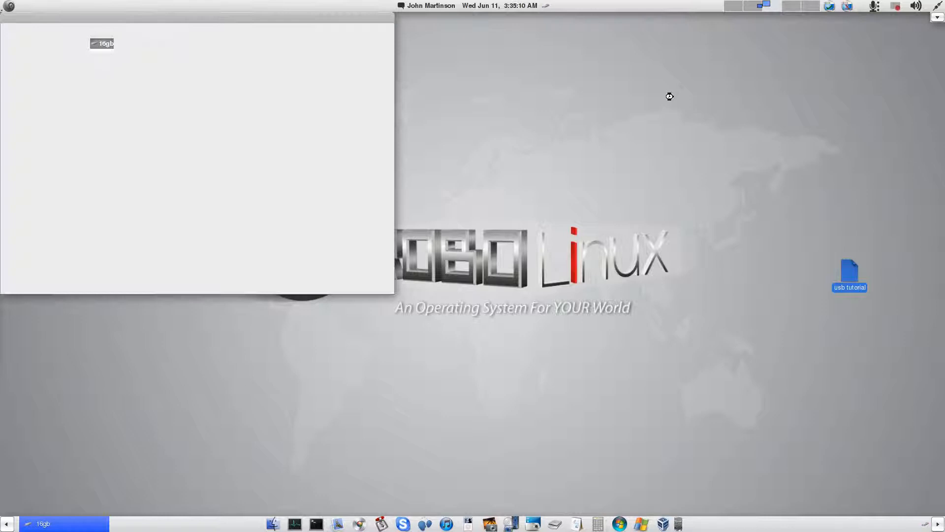
mouse_move(707, 363)
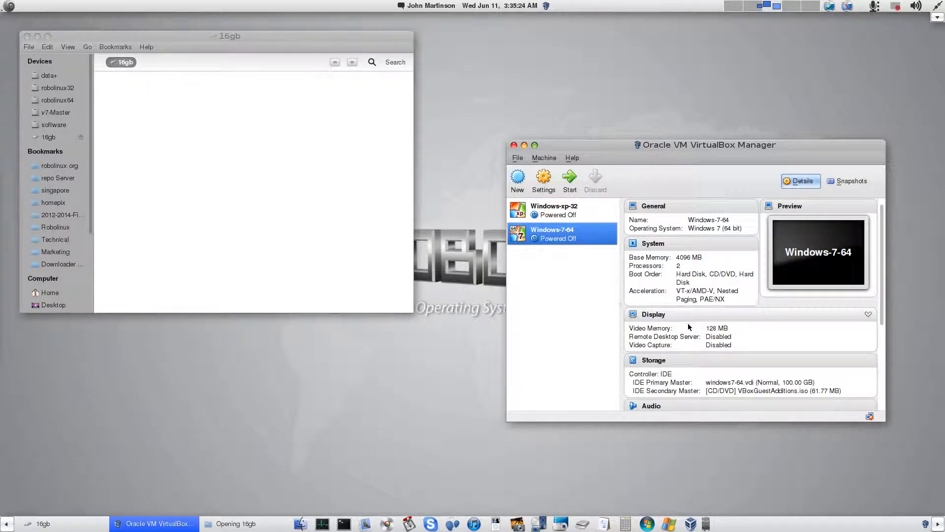
Scroll through Windows-7-64's USB settings page with the USB 2.0 controller enabled
scroll(down, 3)
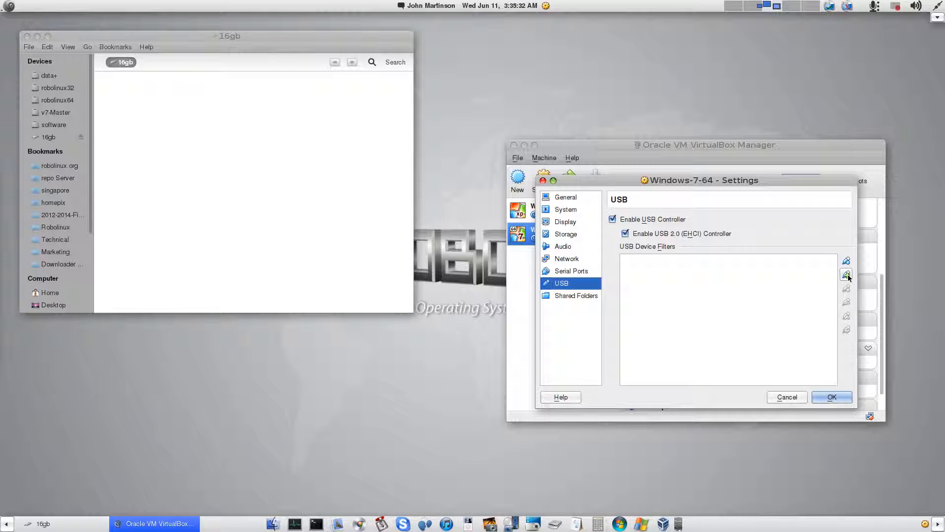
mouse_move(846, 275)
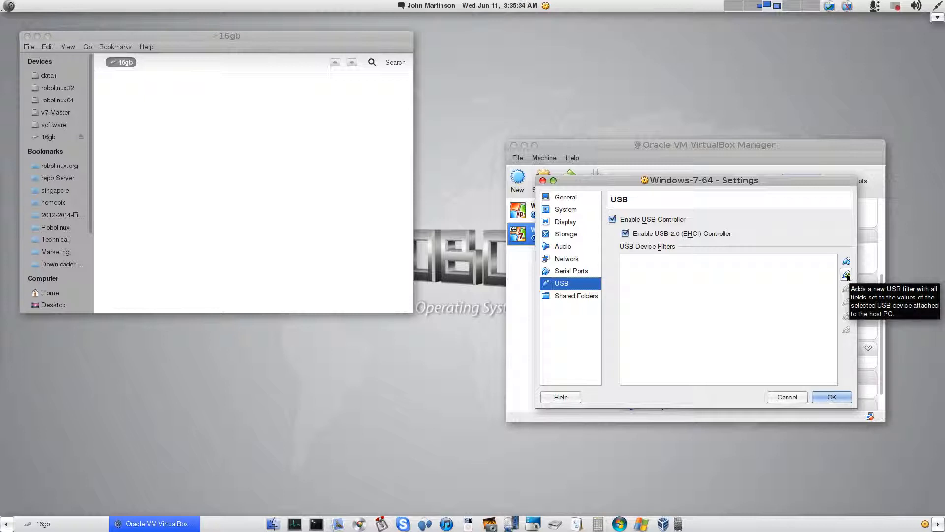
Add a USB filter from the SanDisk Cruzer device and save the machine settings
click(847, 273)
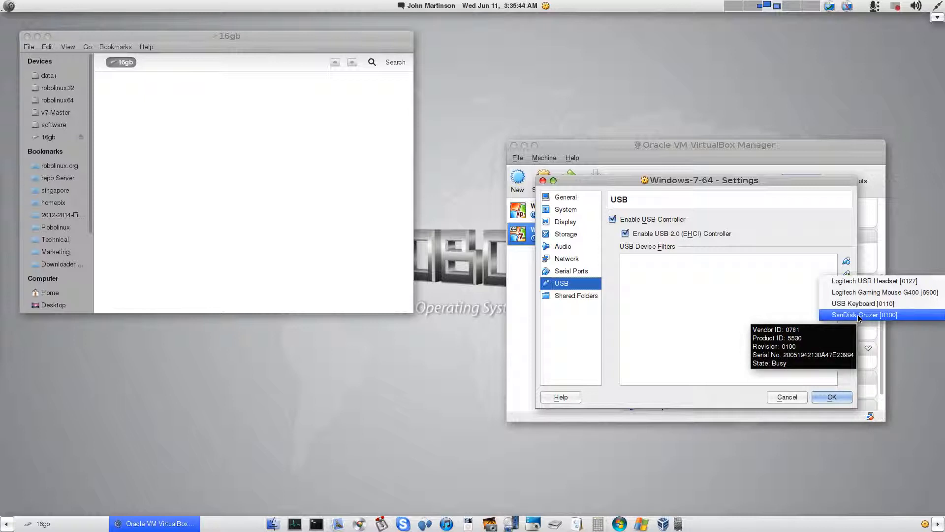
click(865, 314)
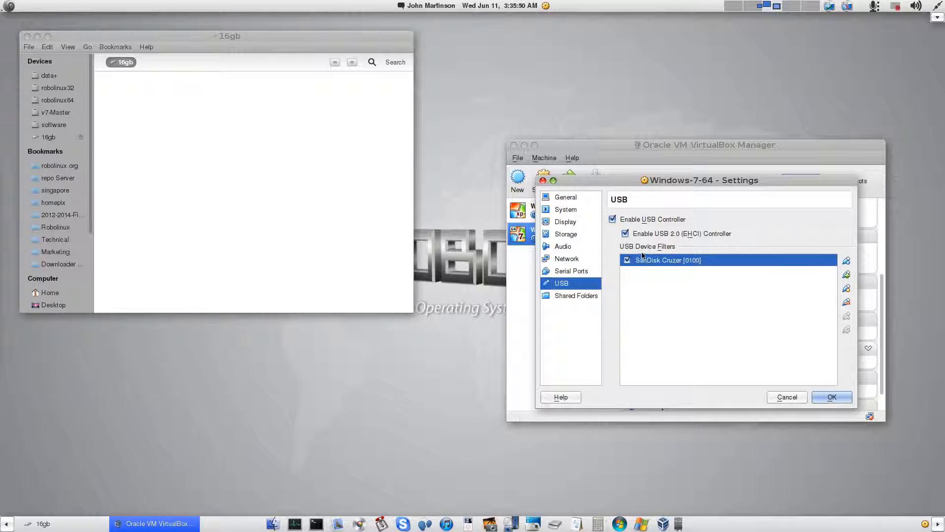
click(831, 397)
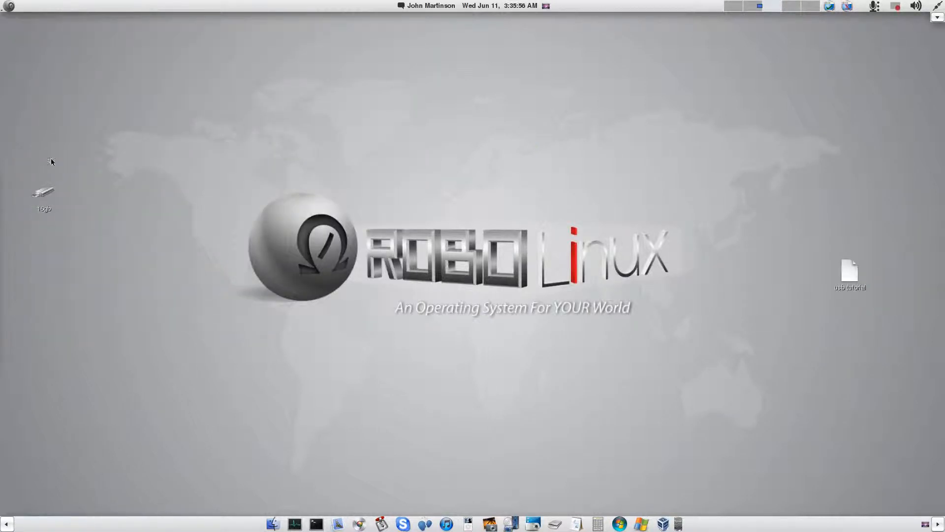
Eject the 16gb drive from its desktop icon's context menu
right_click(43, 192)
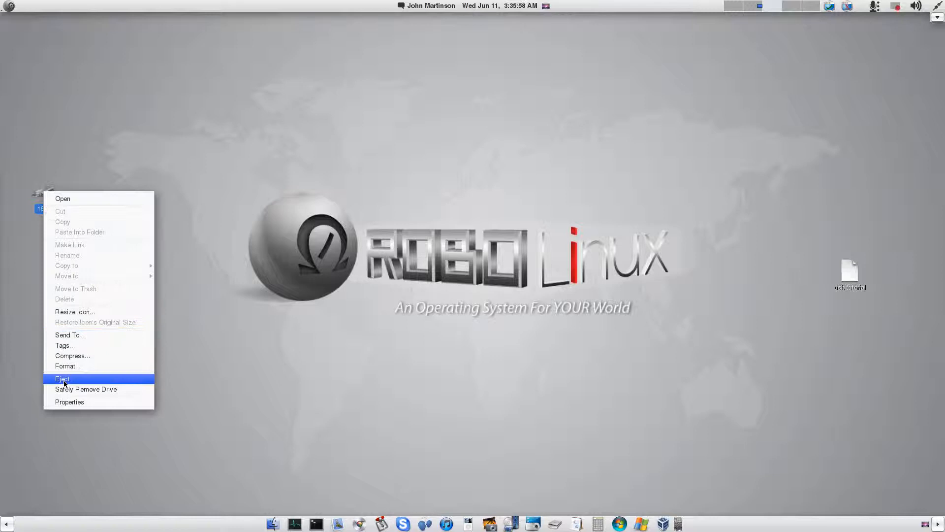
click(62, 379)
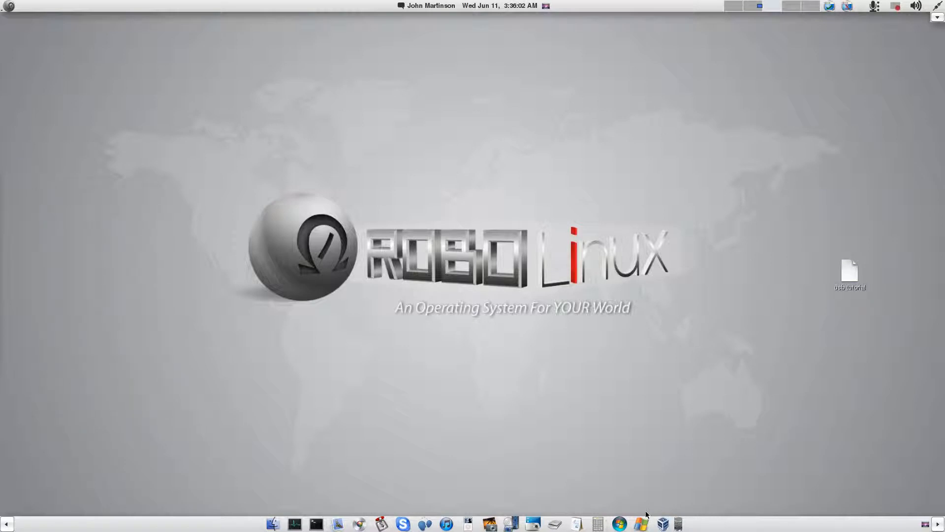
mouse_move(821, 362)
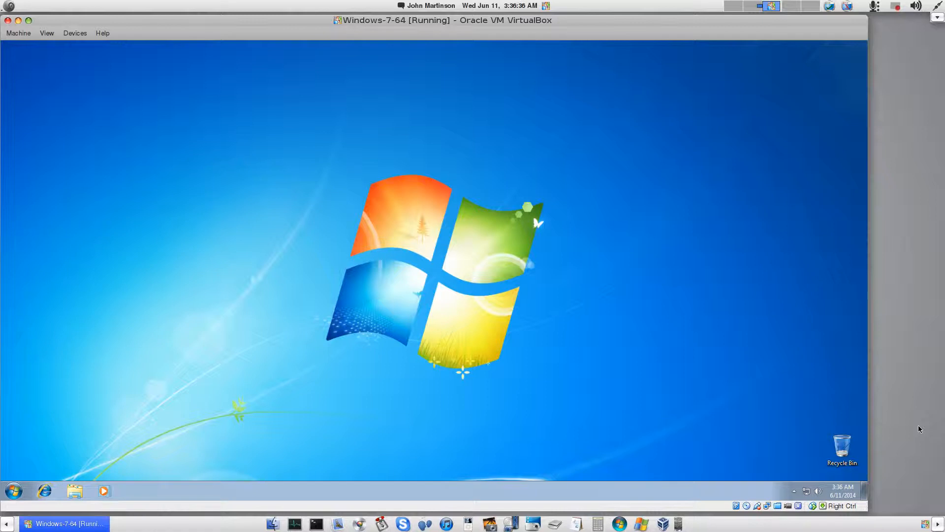
mouse_move(797, 414)
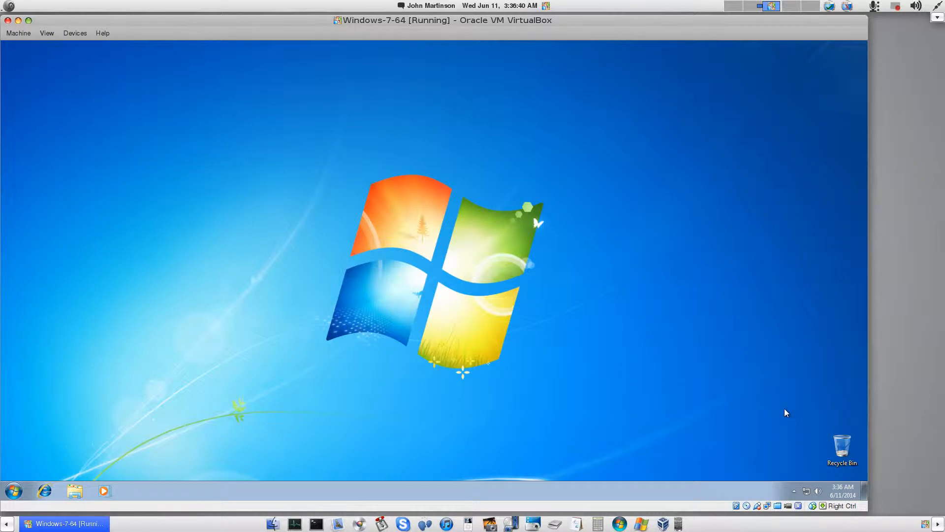
mouse_move(714, 406)
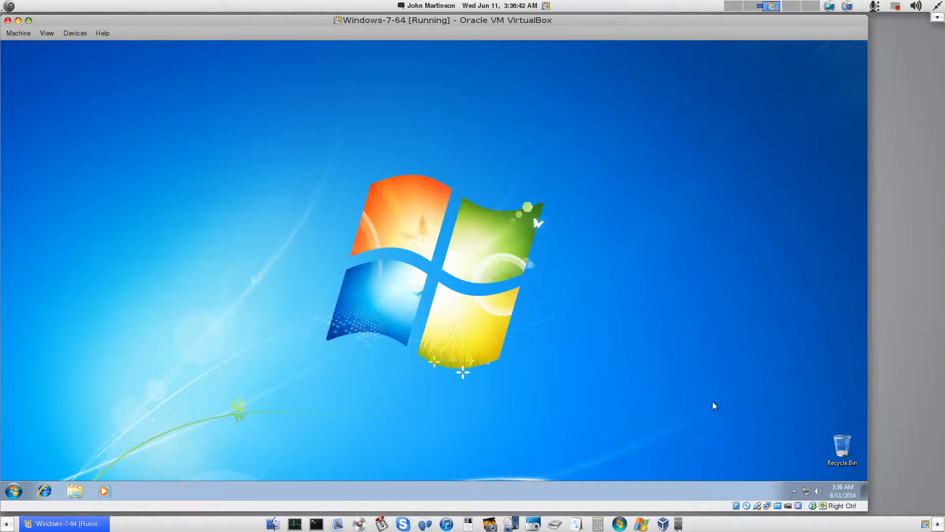
mouse_move(63, 38)
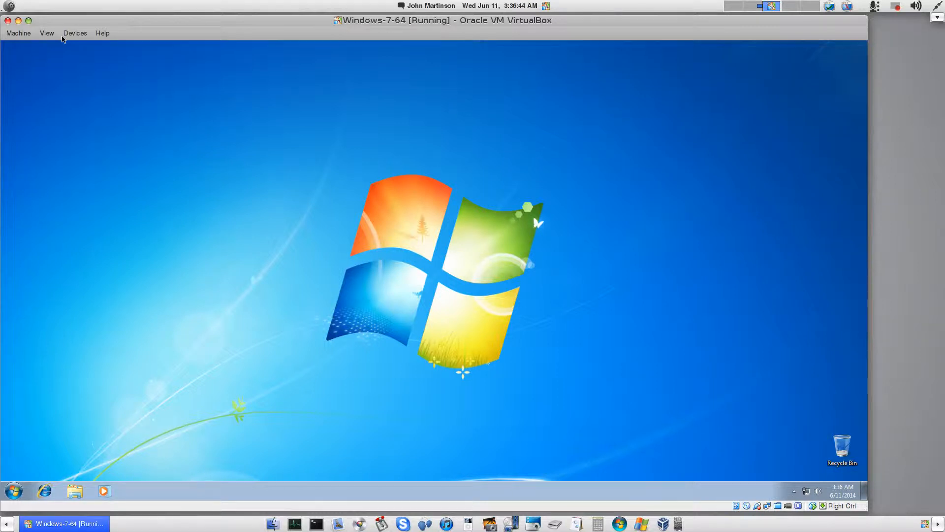
click(75, 32)
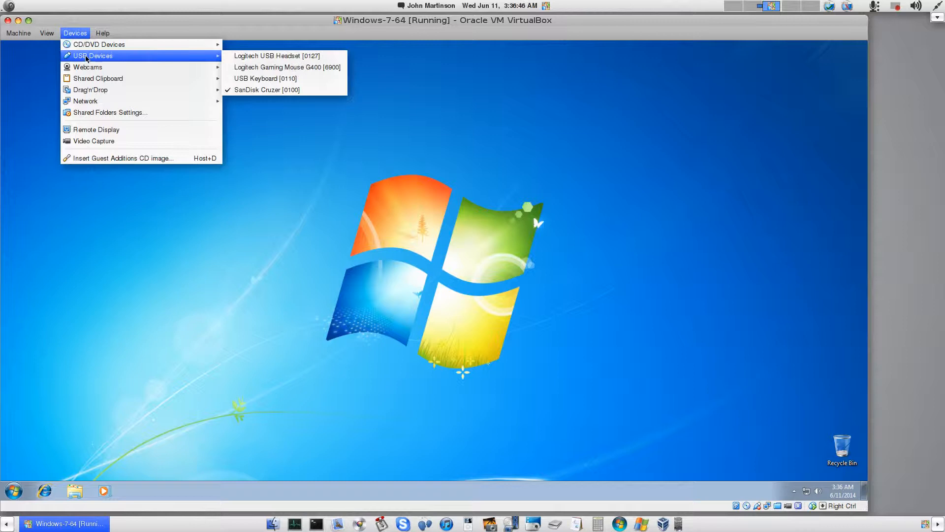
click(675, 220)
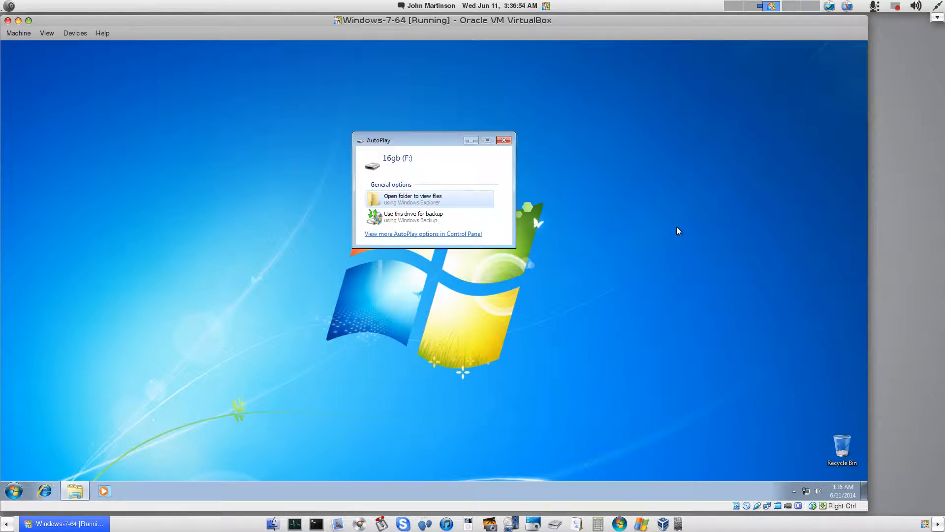
mouse_move(434, 145)
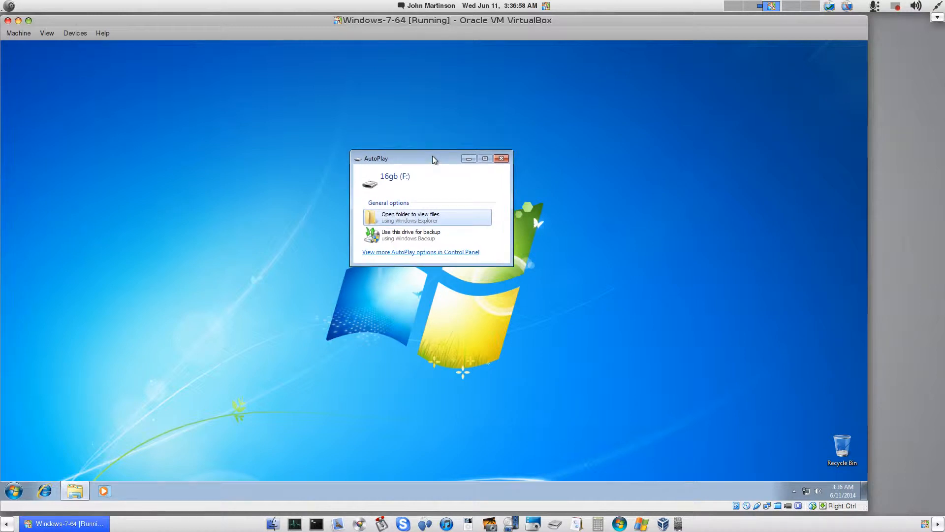
mouse_move(410, 184)
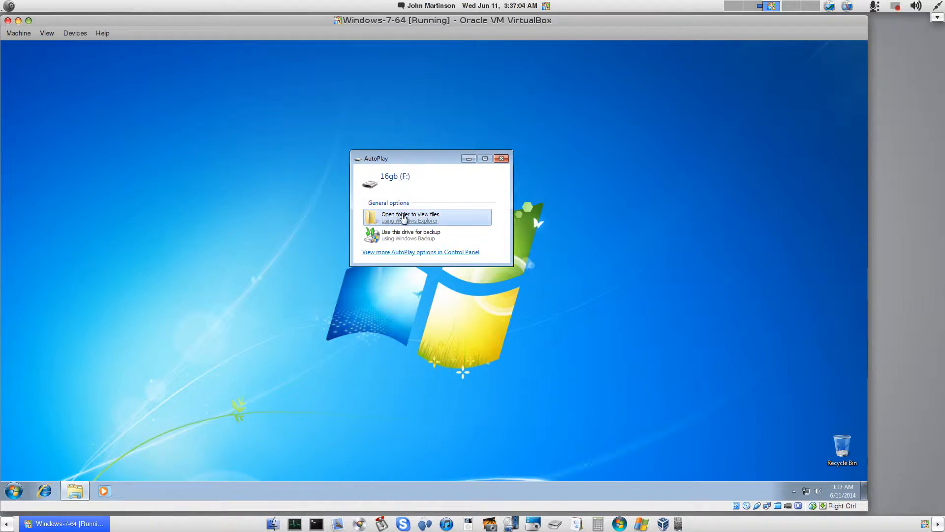
Choose 'Open folder to view files' in the 16gb (F:) AutoPlay window
click(411, 217)
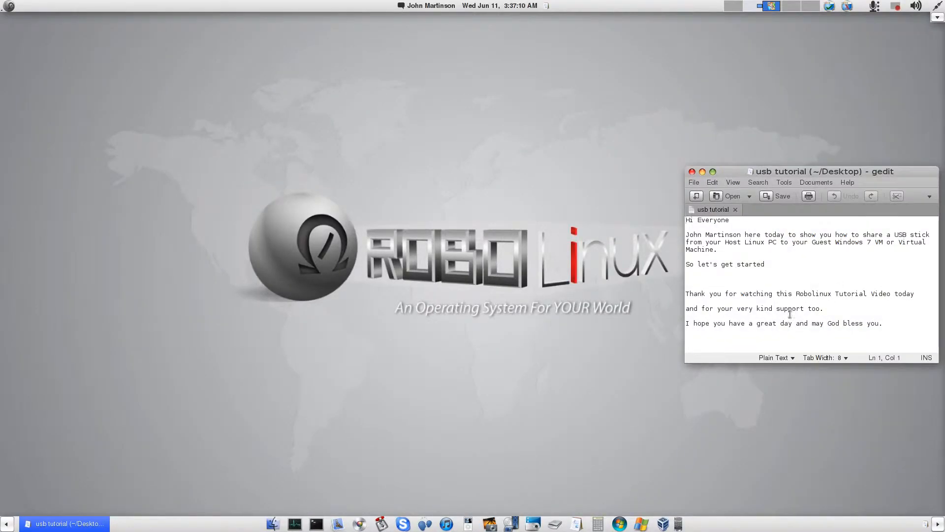
mouse_move(784, 283)
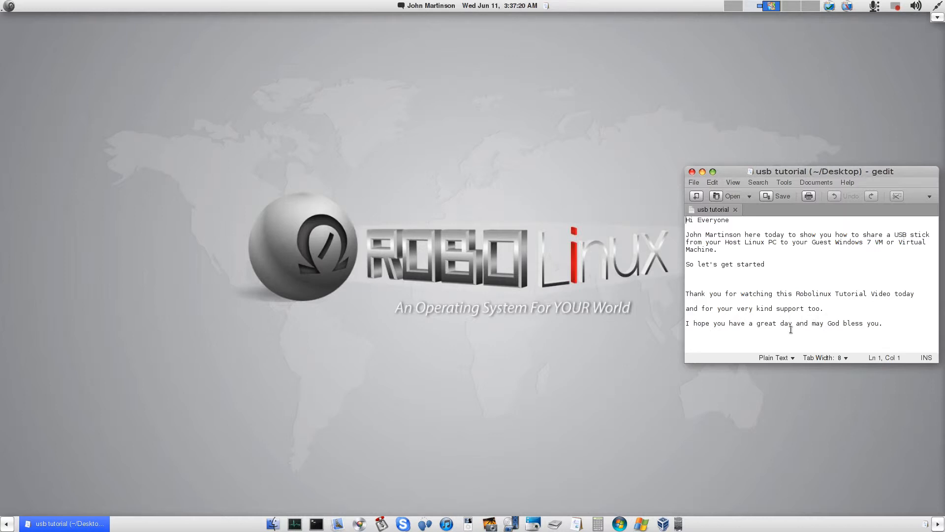
mouse_move(848, 319)
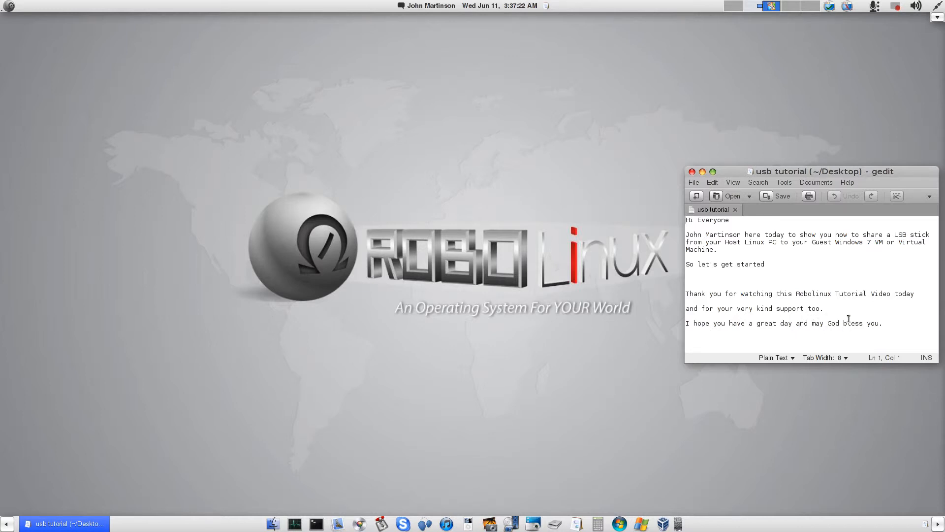